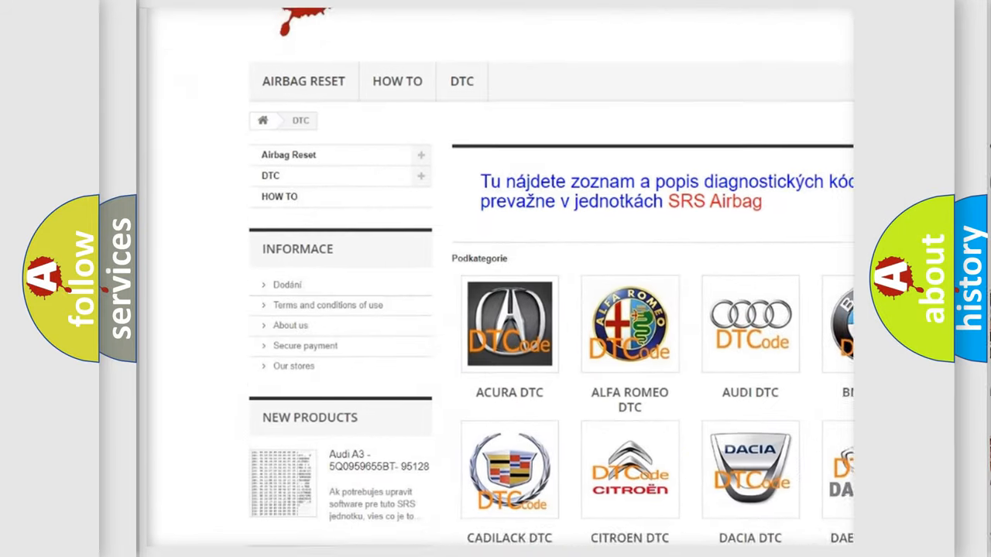
scroll(down, 3)
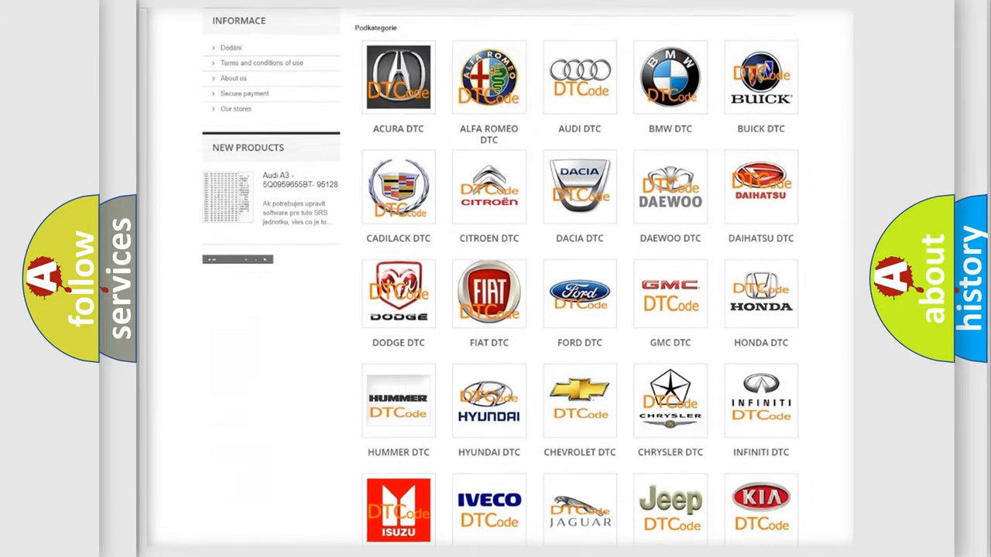
scroll(down, 3)
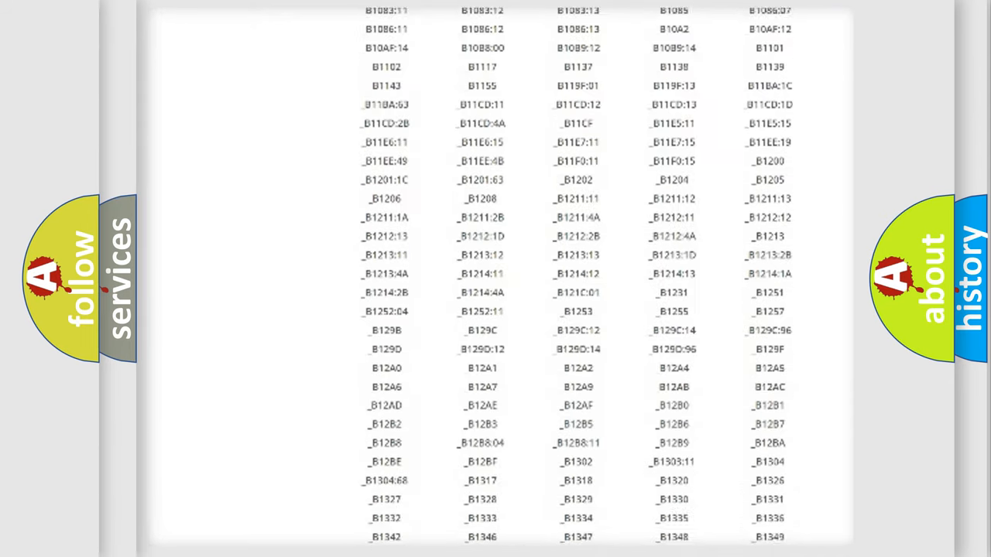
scroll(down, 3)
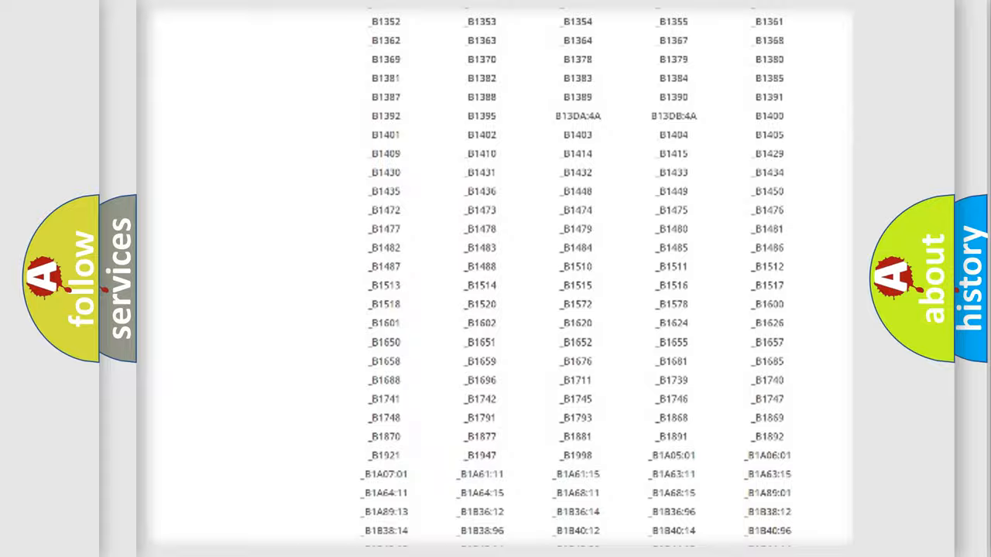
scroll(up, 3)
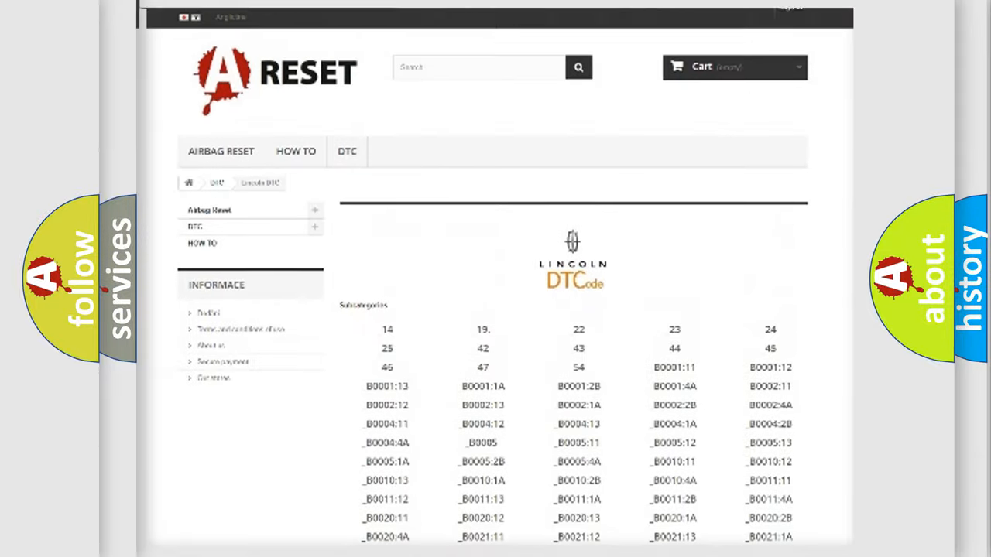